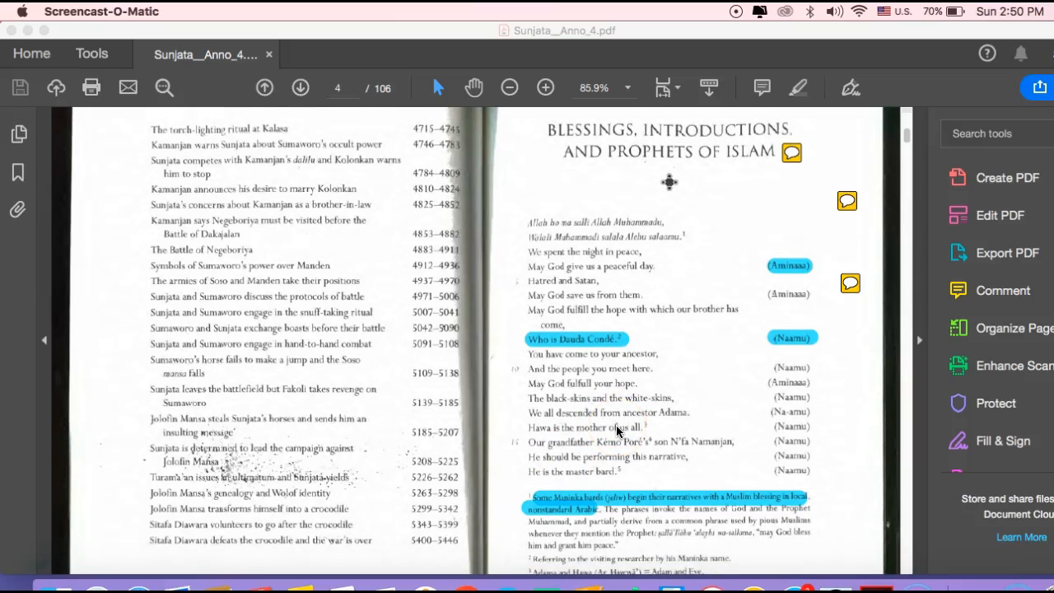
pyautogui.scroll(3)
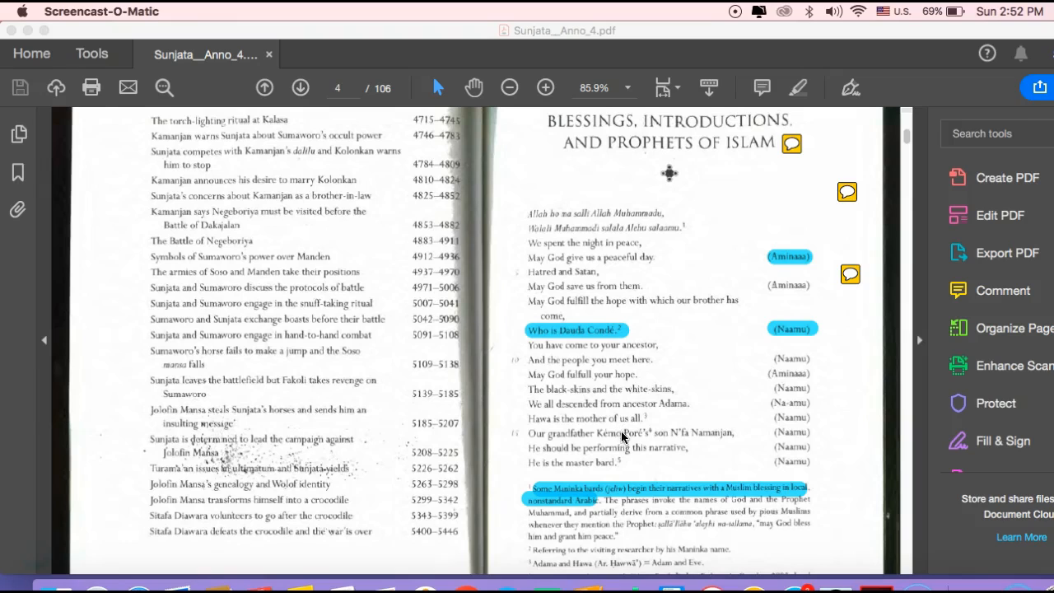
pyautogui.moveTo(622, 454)
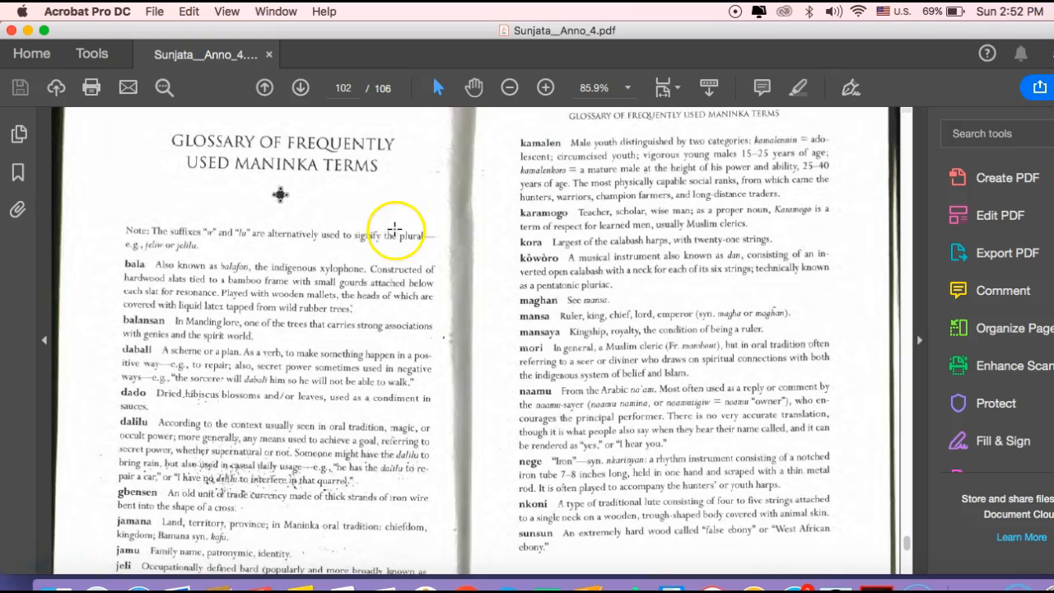
pyautogui.scroll(-3)
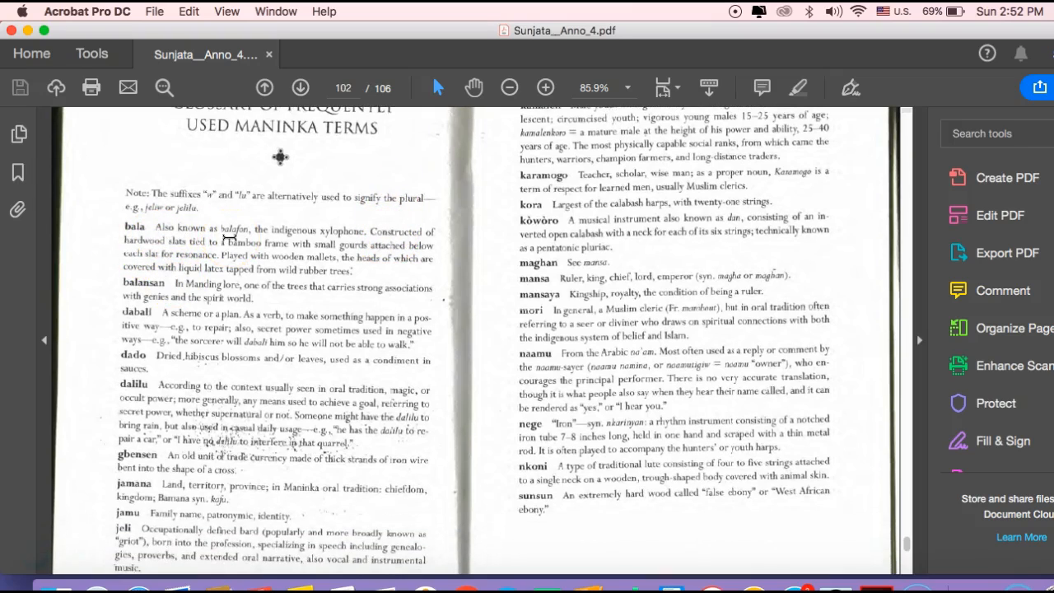
pyautogui.scroll(3)
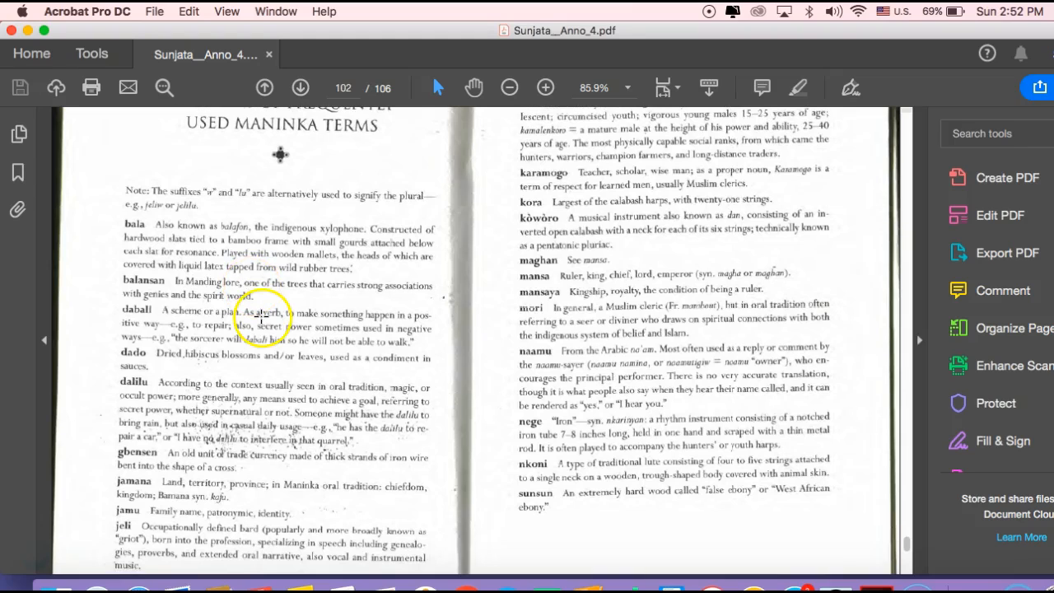
pyautogui.scroll(3)
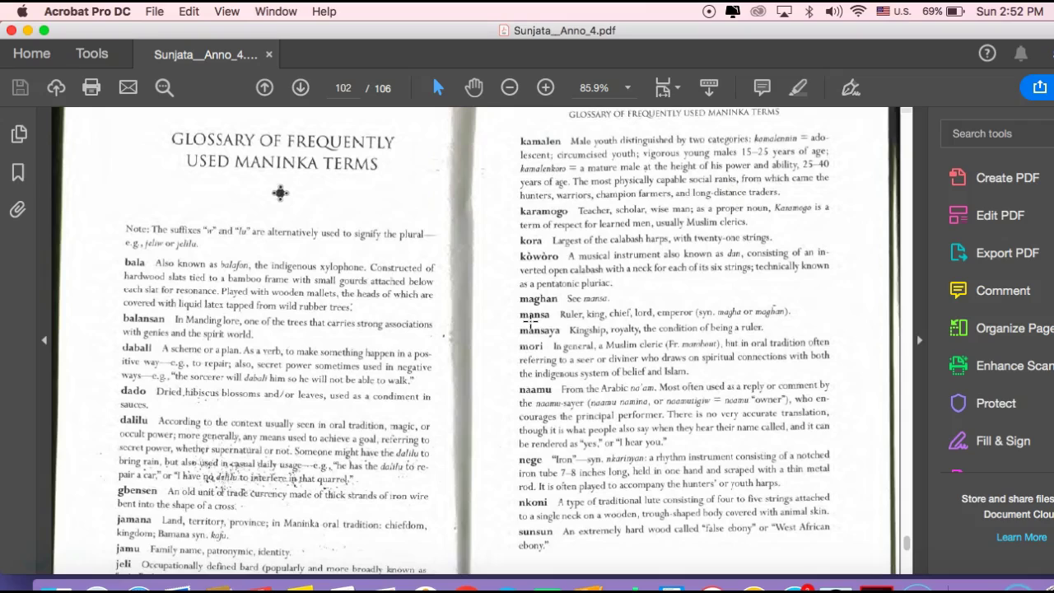